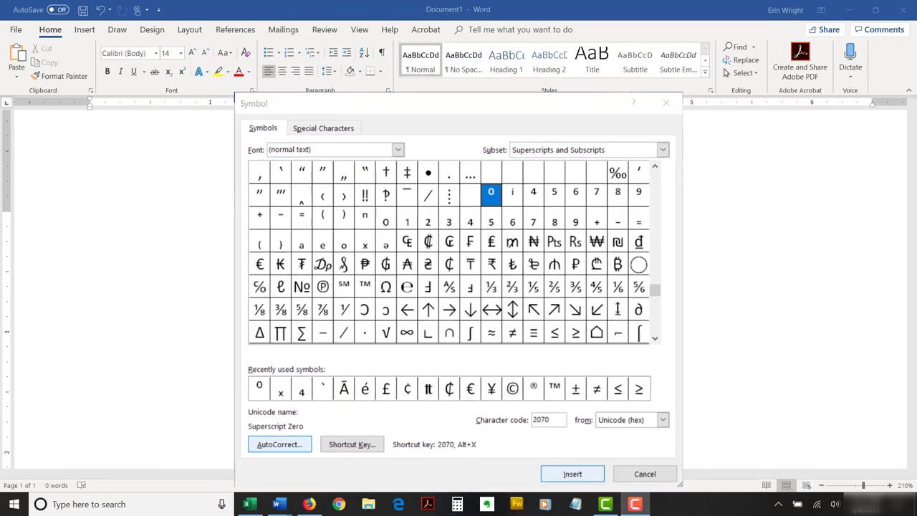
Cancel the Symbol dialog to return to the subscript-a sentence
click(644, 473)
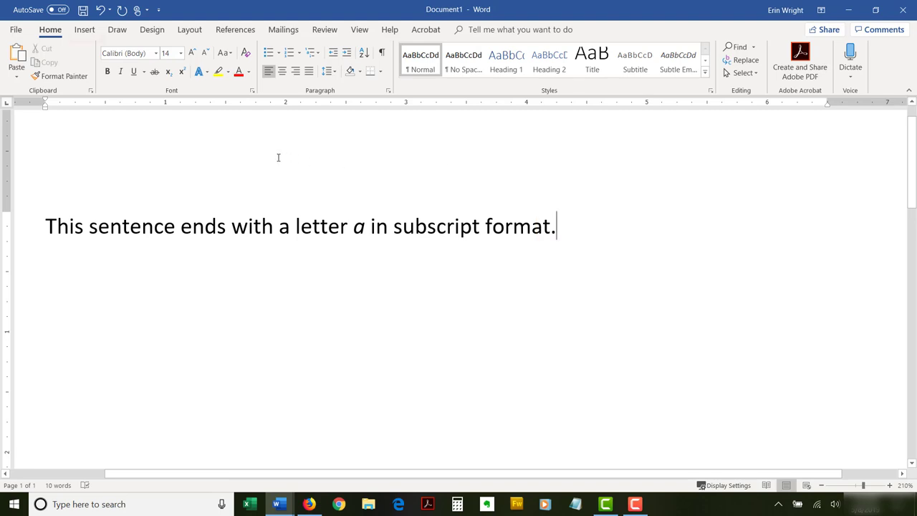
Open More Symbols from the Insert tab's Symbol menu, with Font set to (normal text)
click(761, 59)
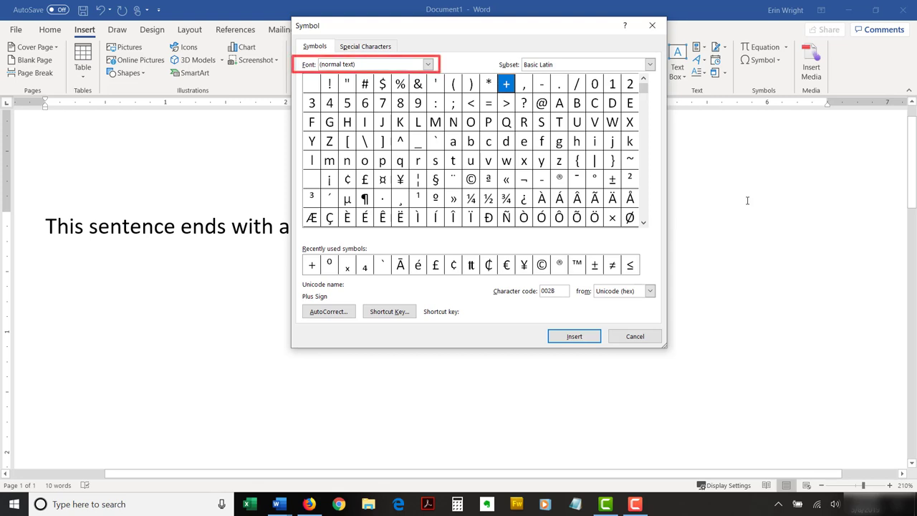
click(633, 336)
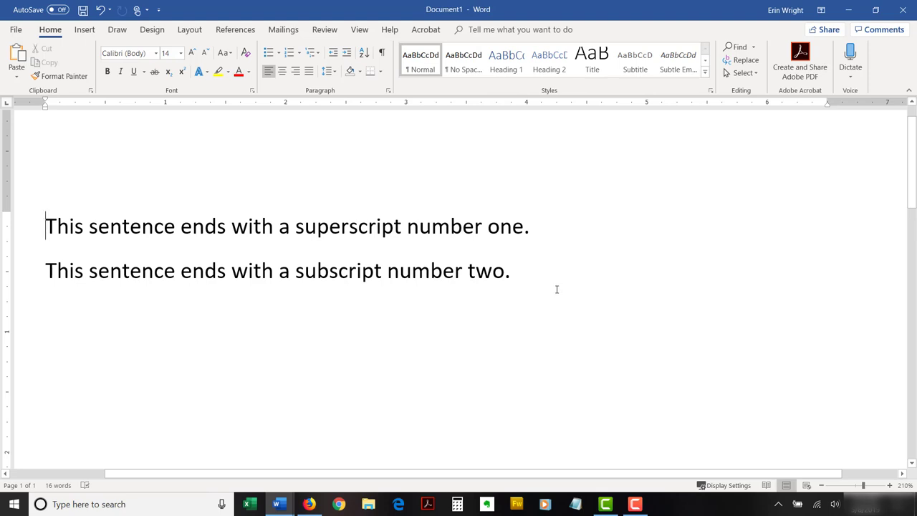
click(529, 226)
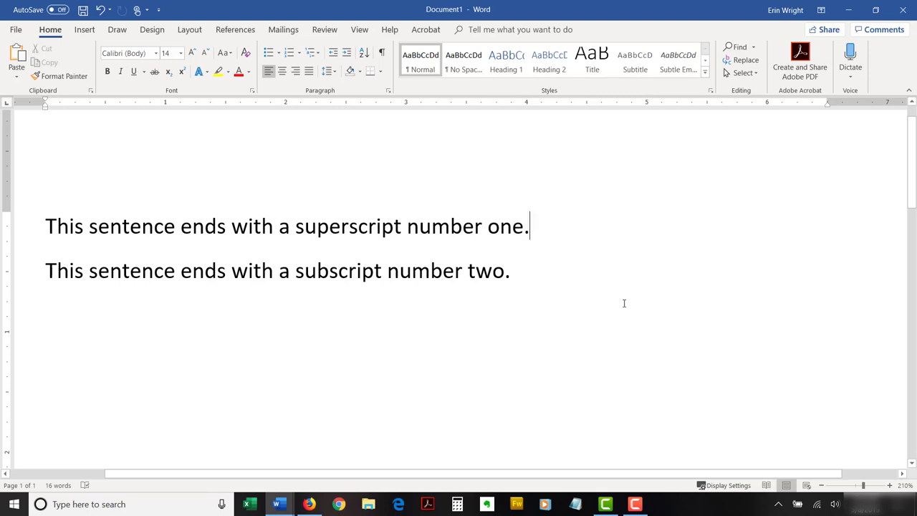